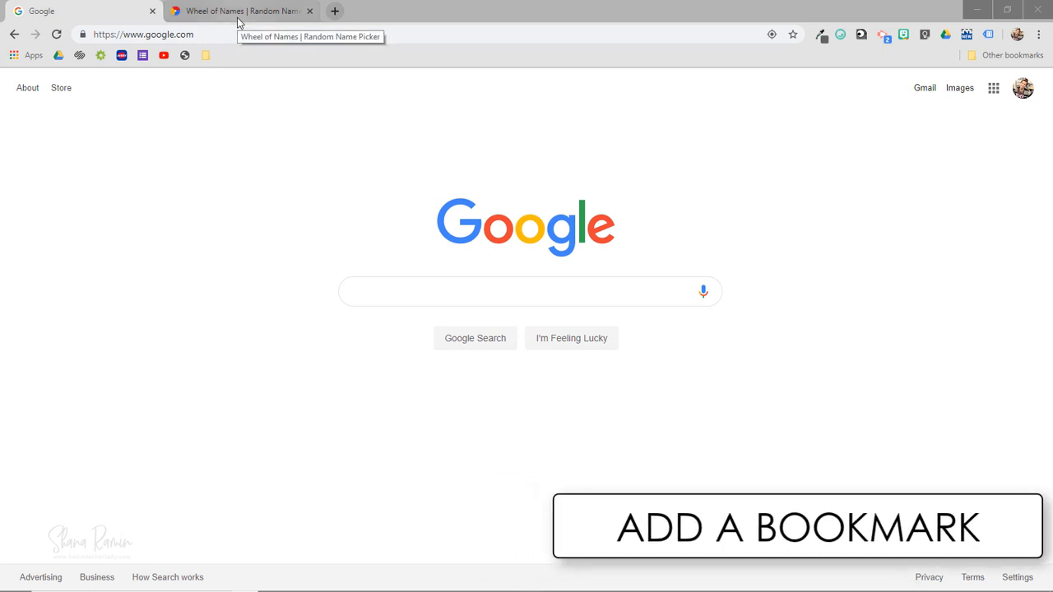
- Star the Wheel of Names page, trimming ' | Random Name Picker' from its bookmark name
click(243, 11)
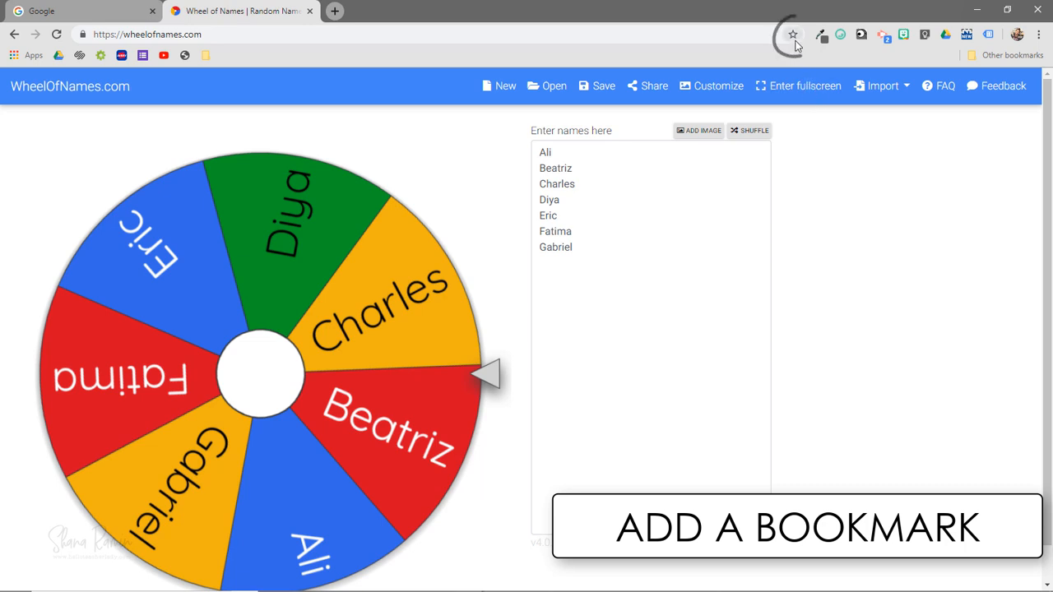
mouse_move(792, 35)
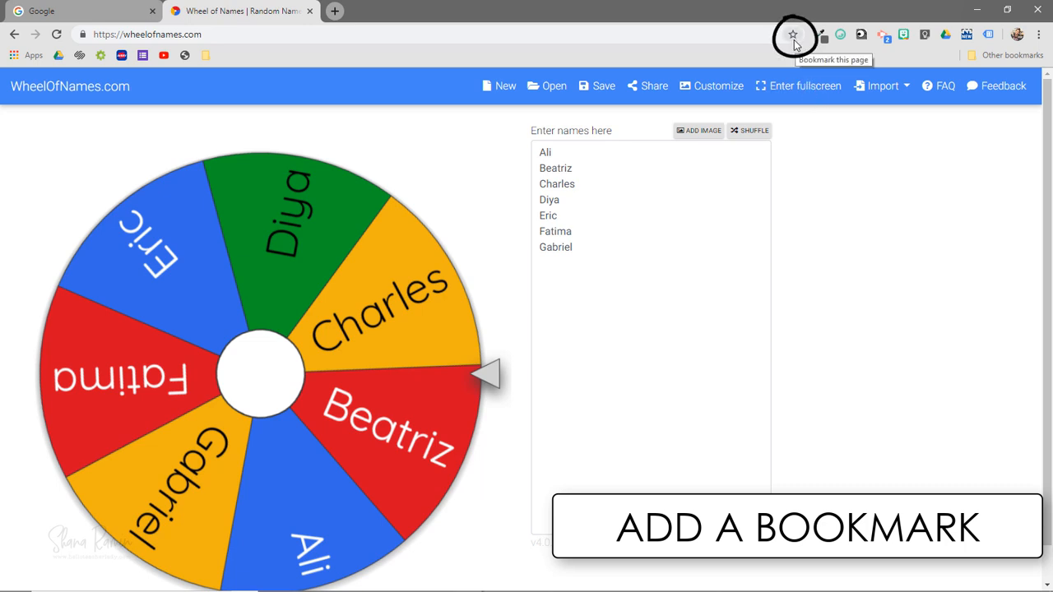
click(791, 32)
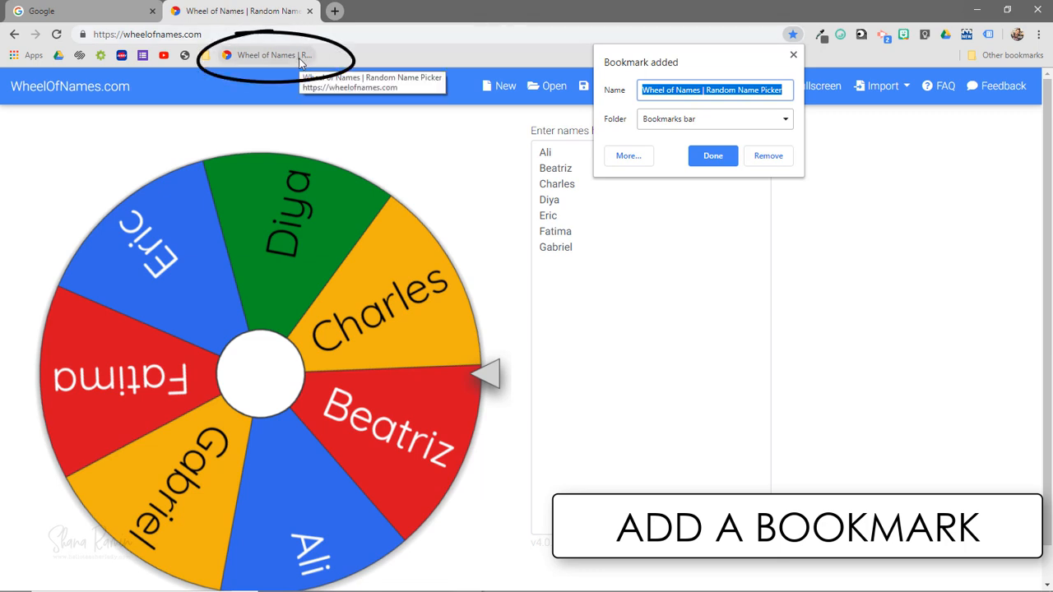
mouse_move(345, 61)
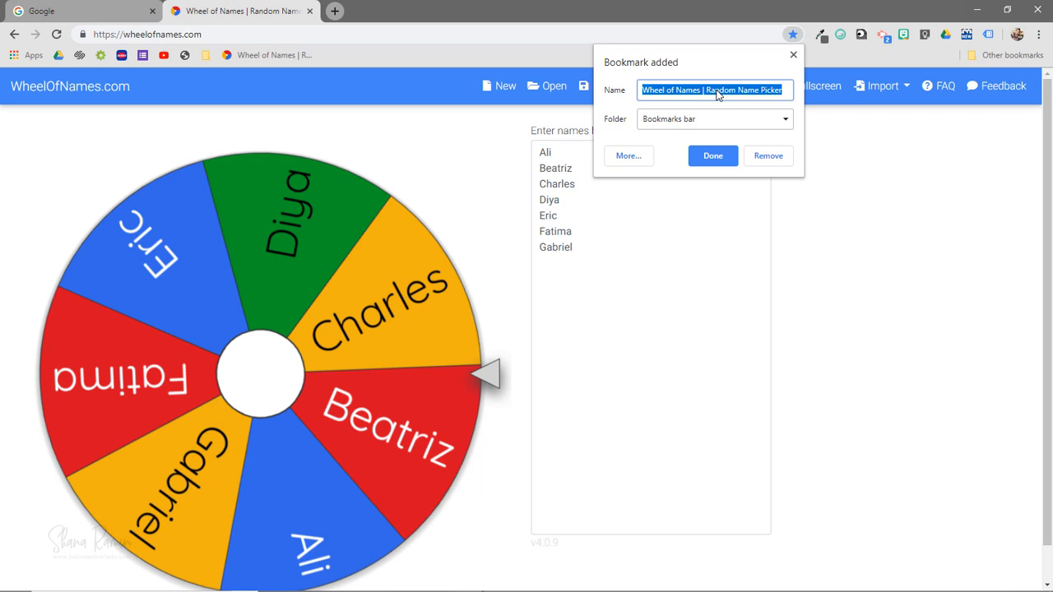
click(700, 89)
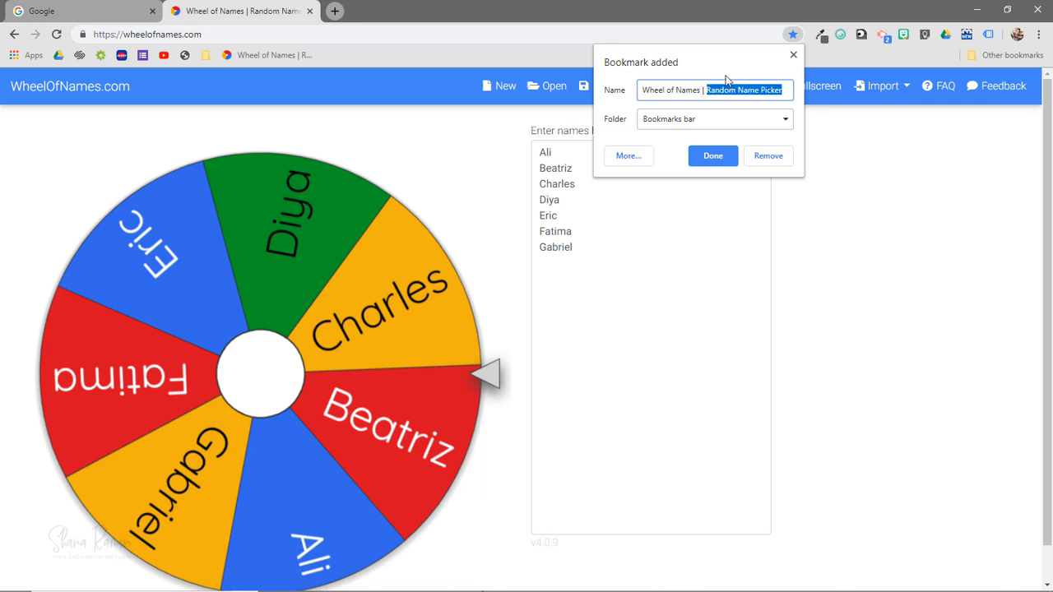
click(712, 156)
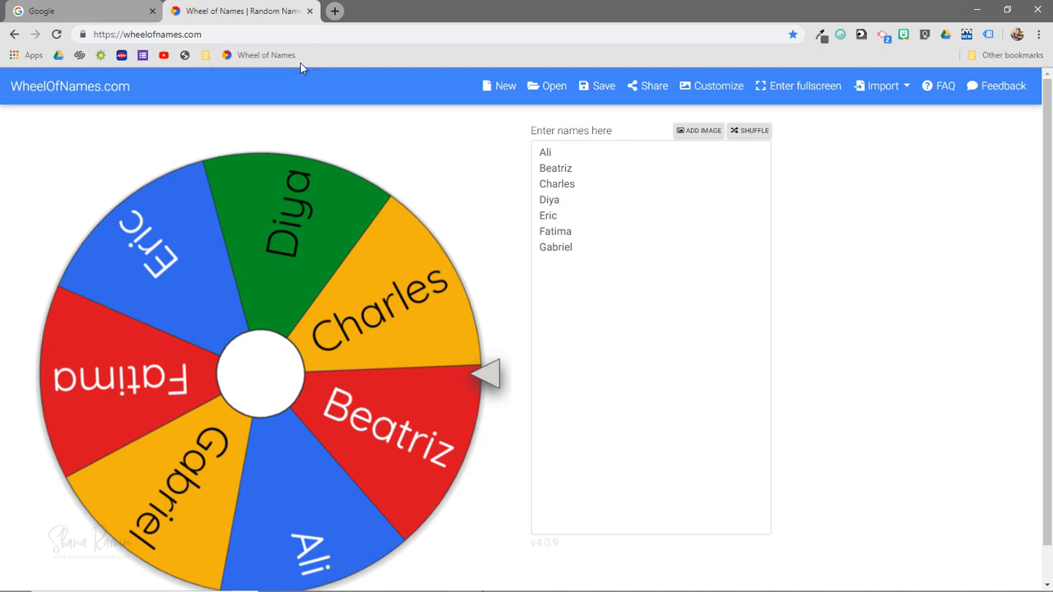
mouse_move(238, 65)
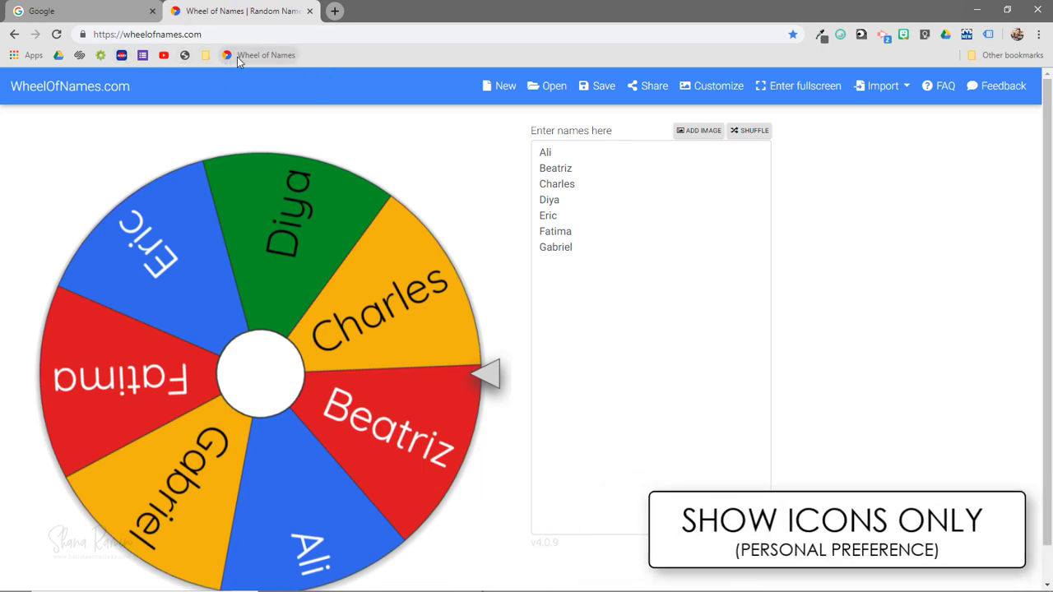
mouse_move(264, 62)
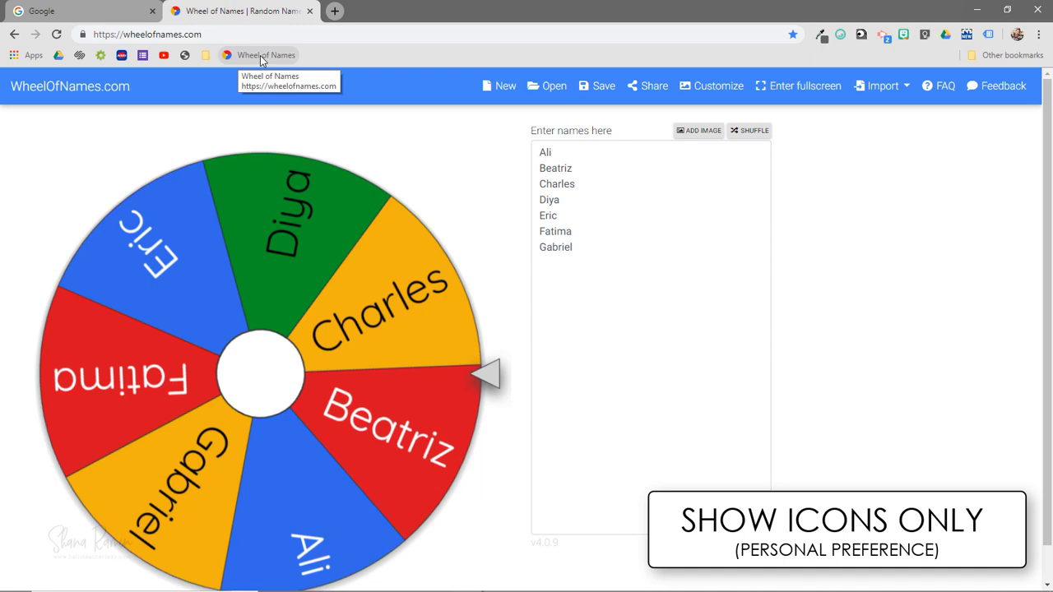
- Clear the Wheel of Names bookmark's name in Edit bookmark so only its icon shows
right_click(265, 55)
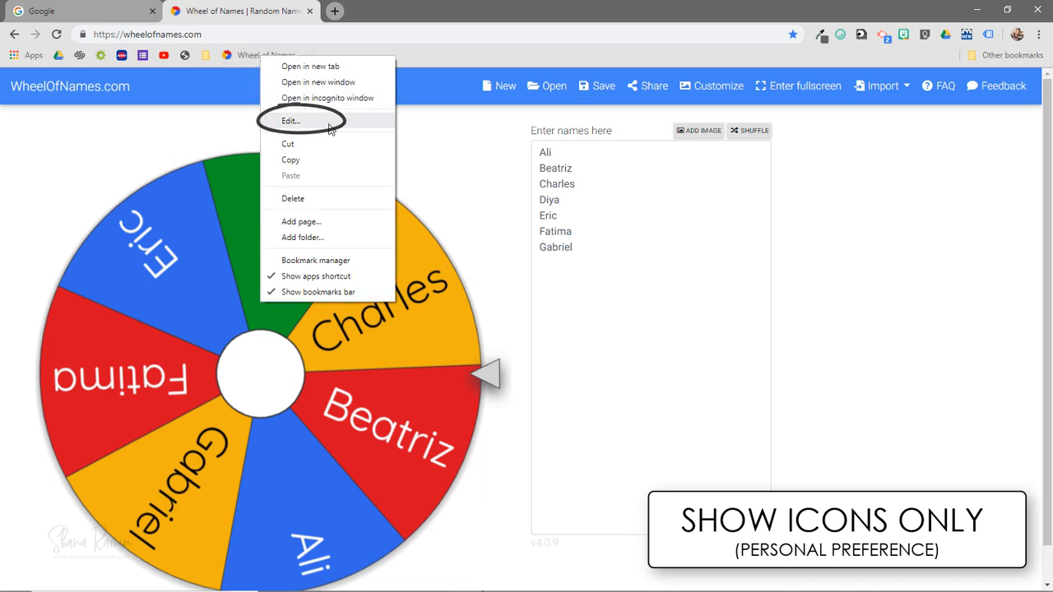
click(290, 121)
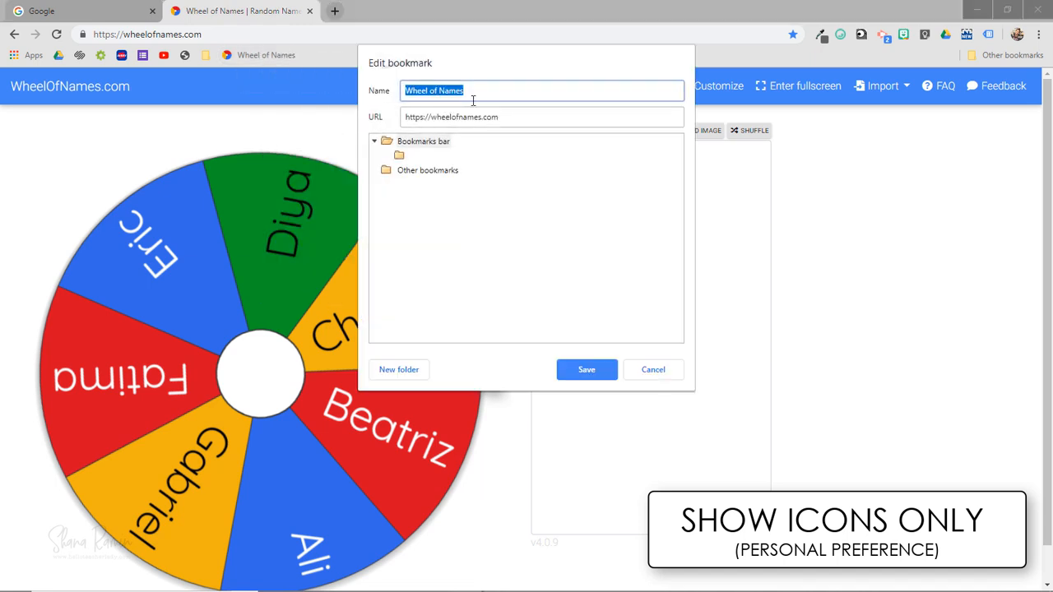
key(Delete)
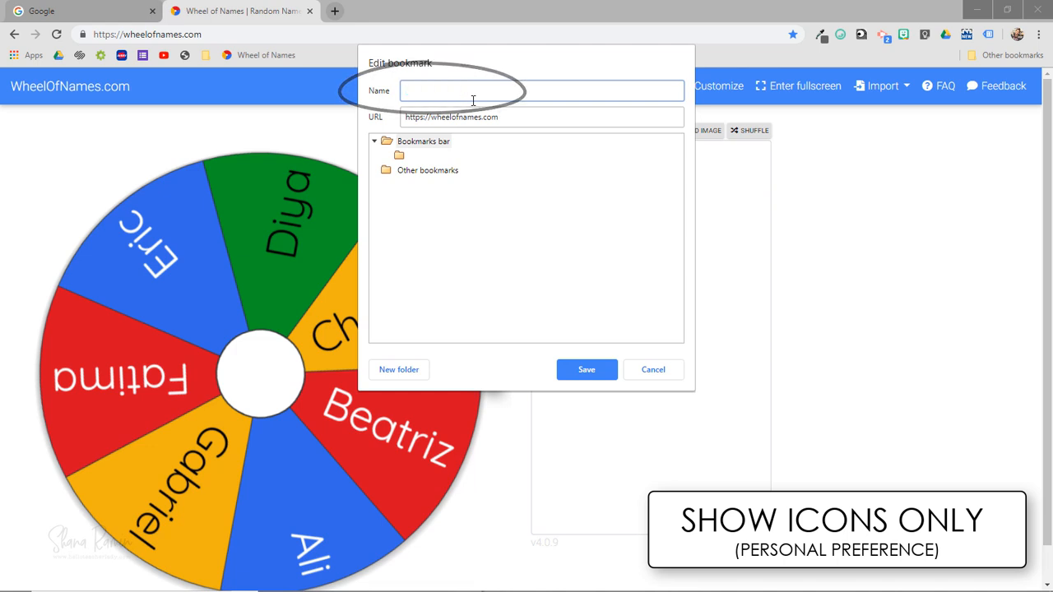
click(652, 369)
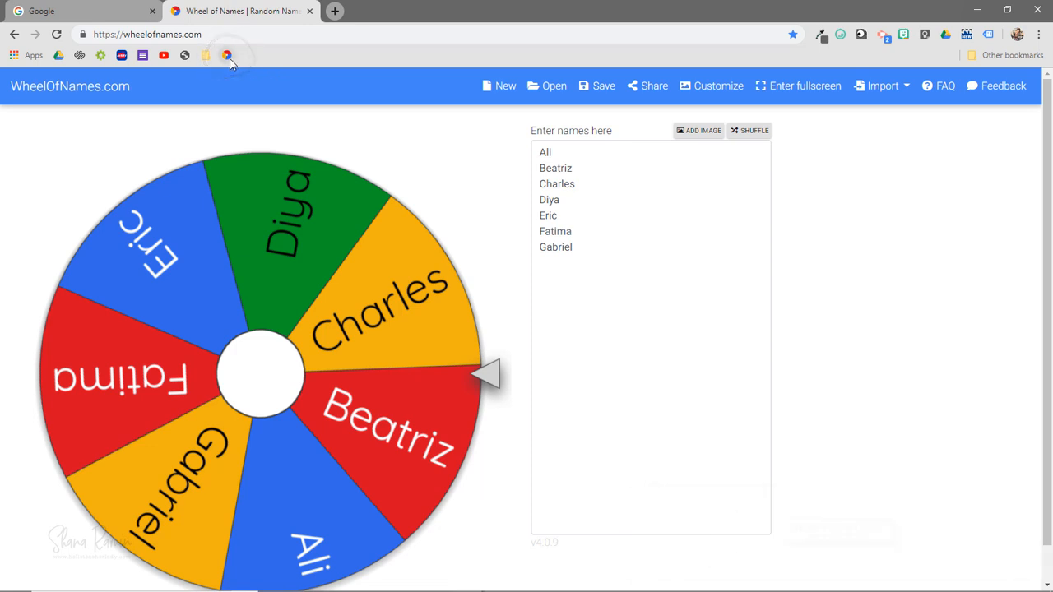
mouse_move(227, 58)
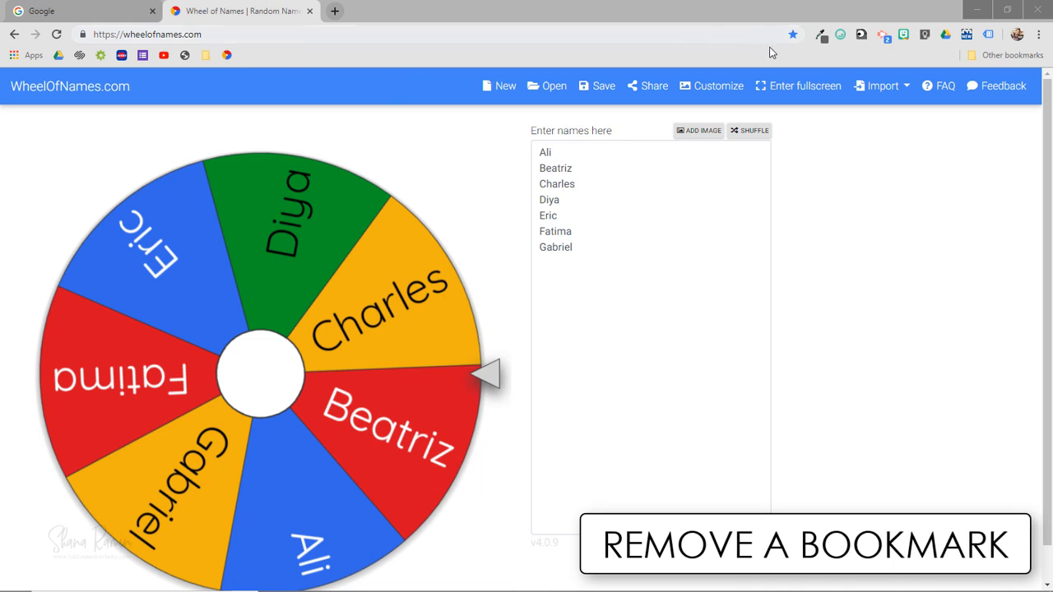
- Remove the Wheel of Names bookmark using the address bar's filled star
click(789, 31)
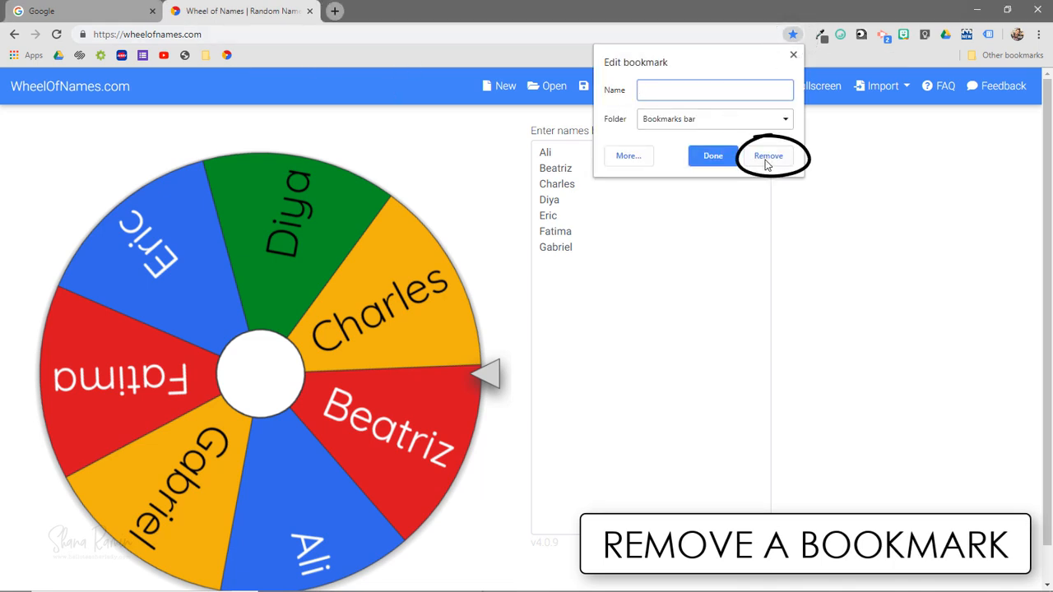
click(768, 155)
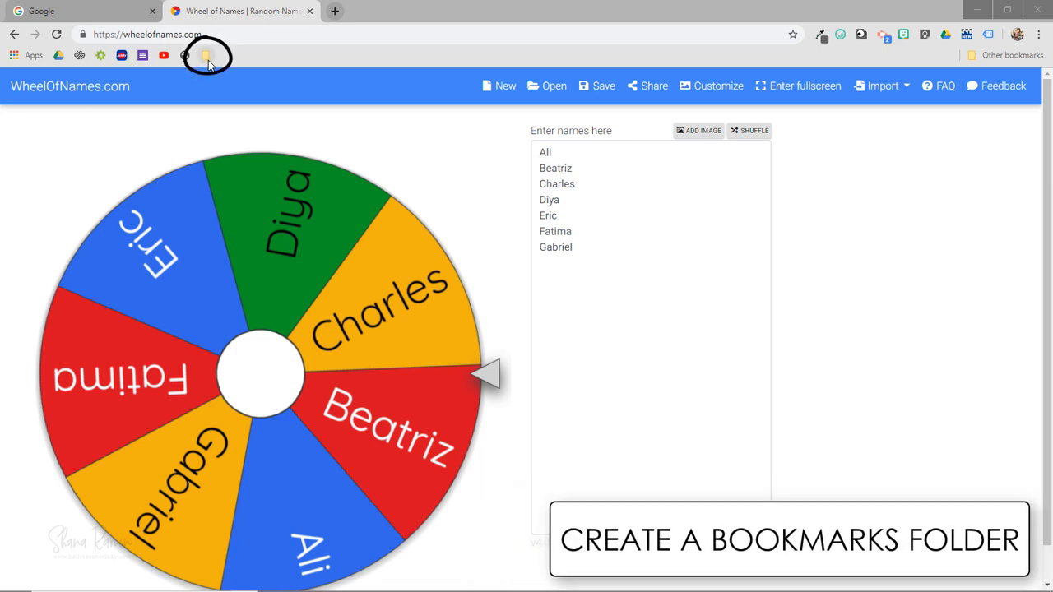
click(203, 54)
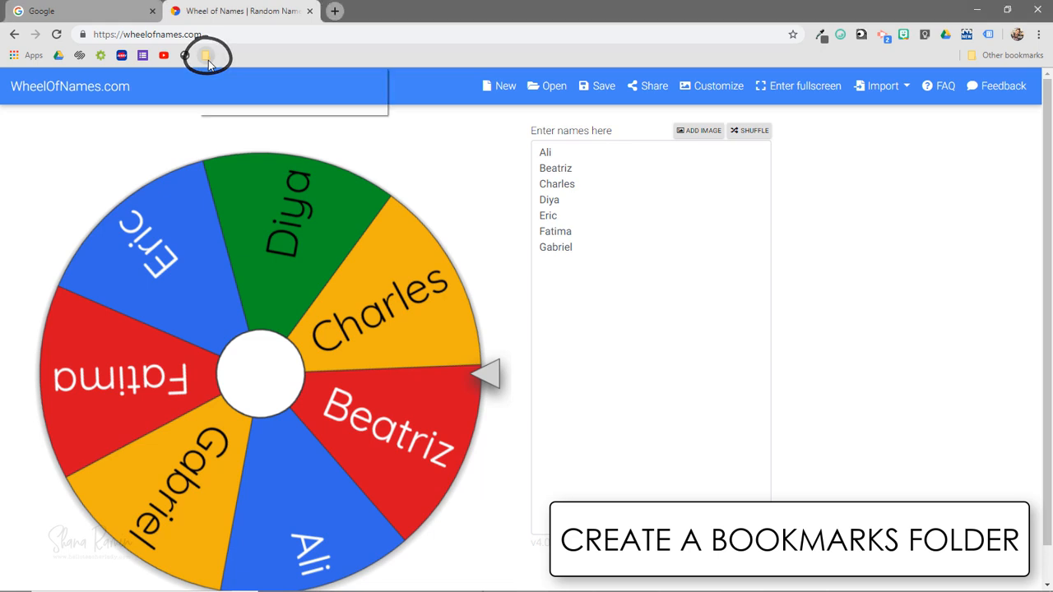
click(204, 55)
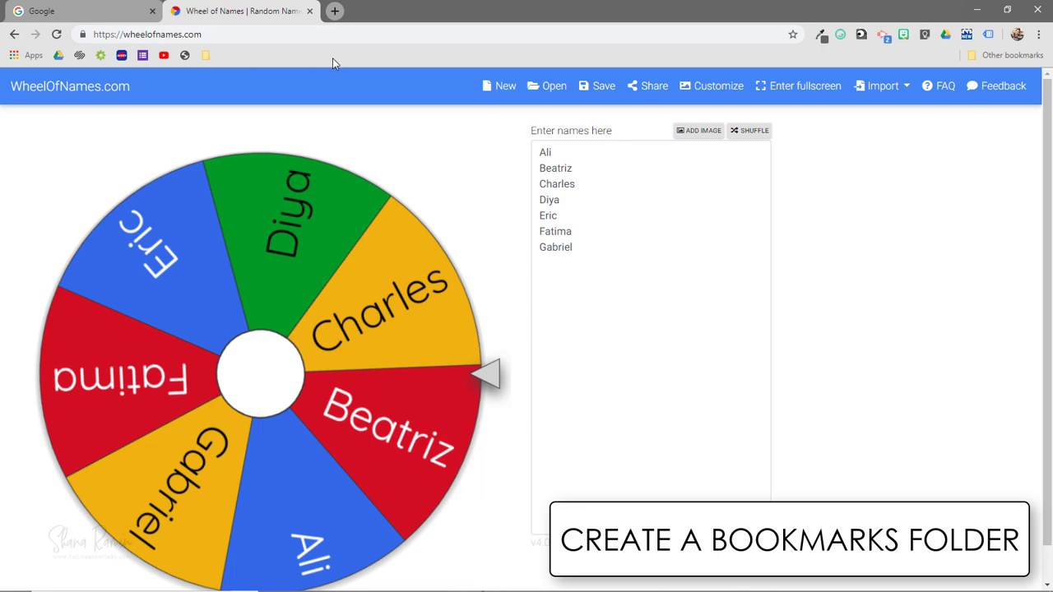
mouse_move(793, 34)
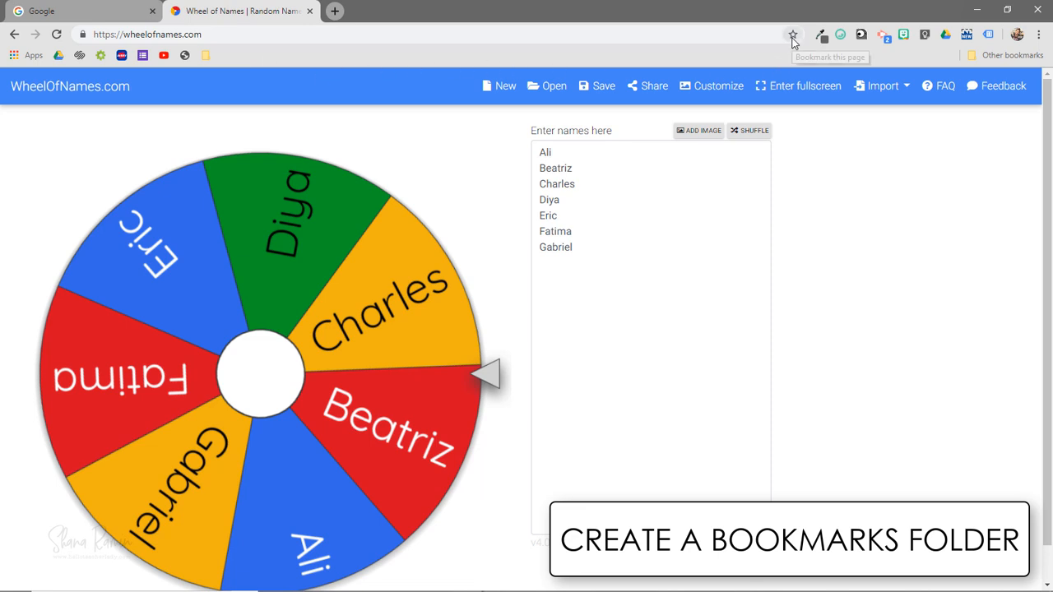
- Bookmark Wheel of Names again and save it into a new folder named 'New folder'
click(791, 32)
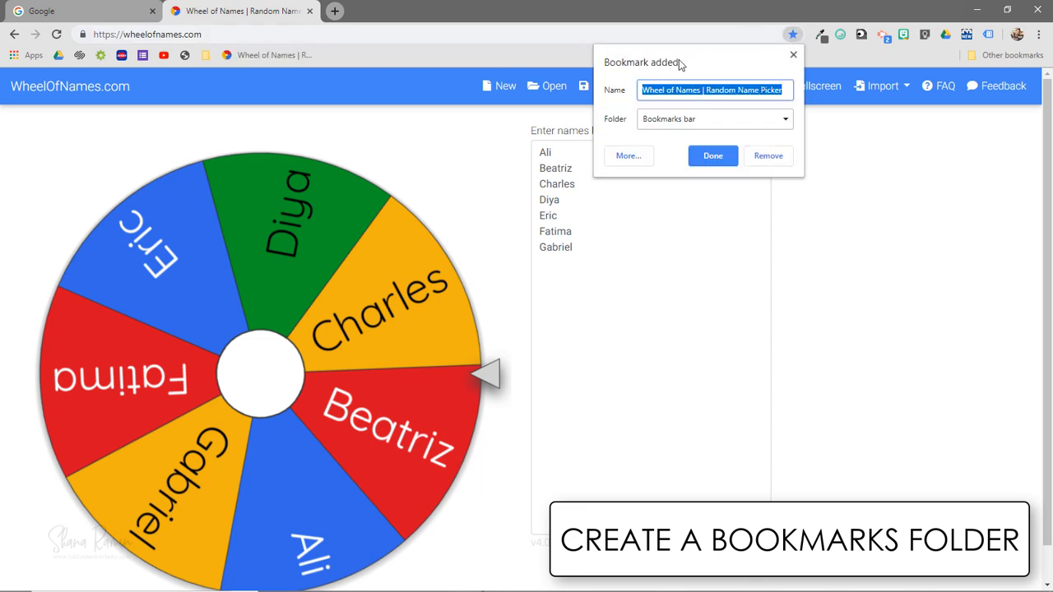
mouse_move(610, 99)
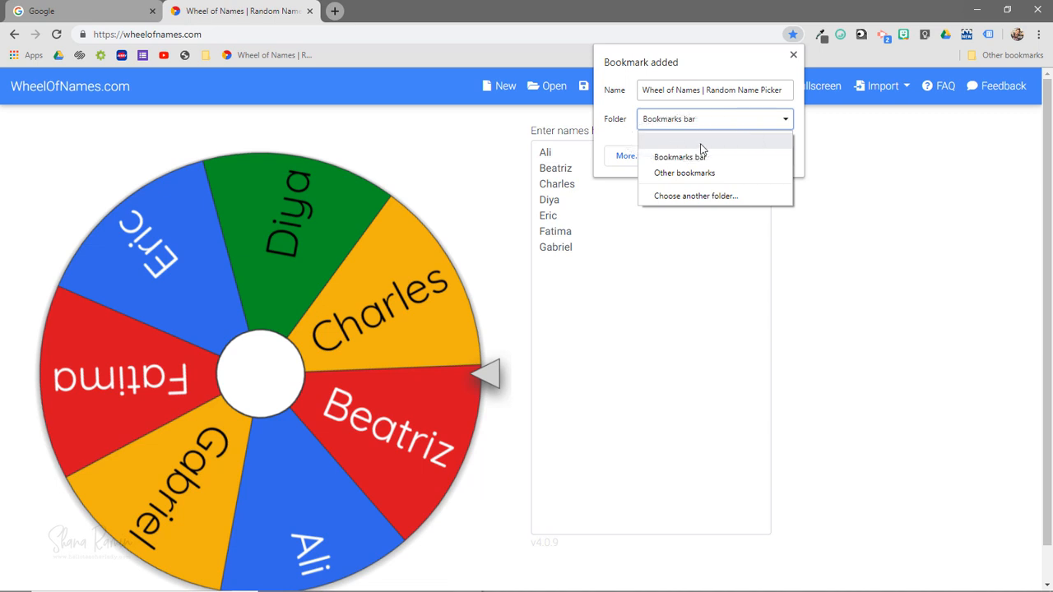
mouse_move(724, 148)
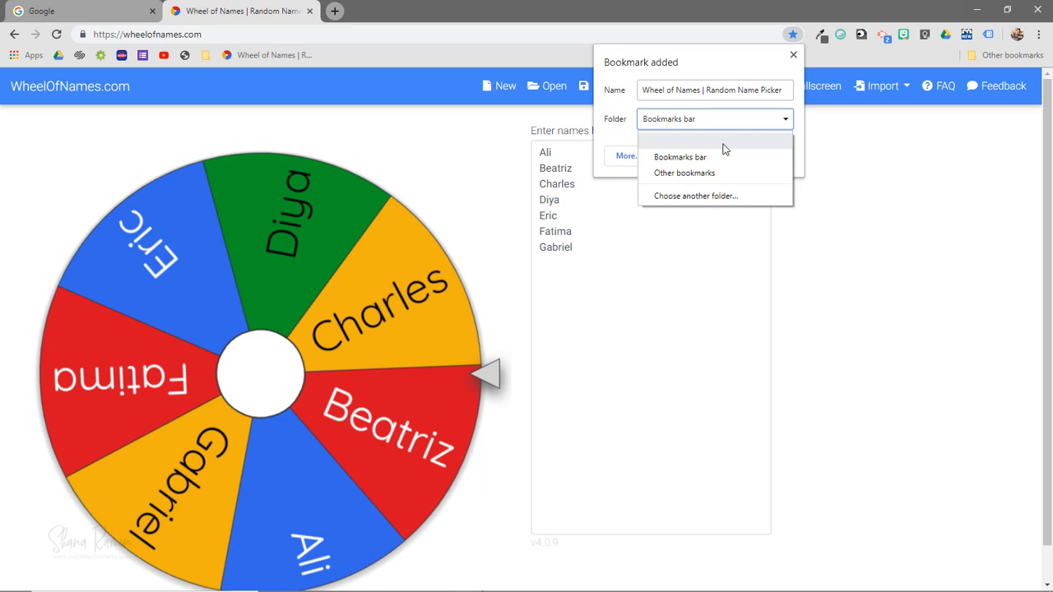
mouse_move(718, 198)
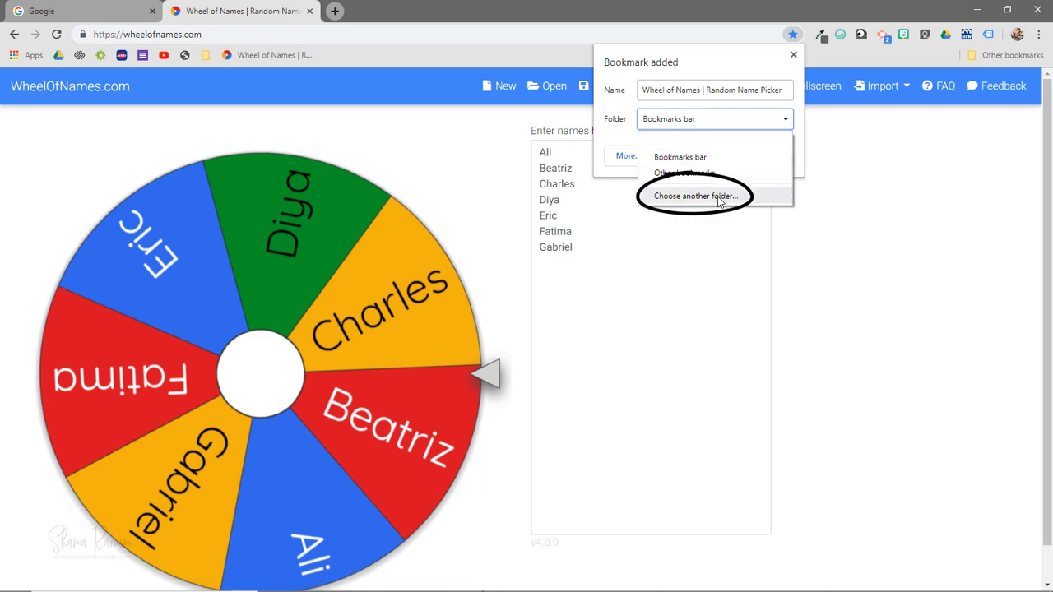
click(697, 196)
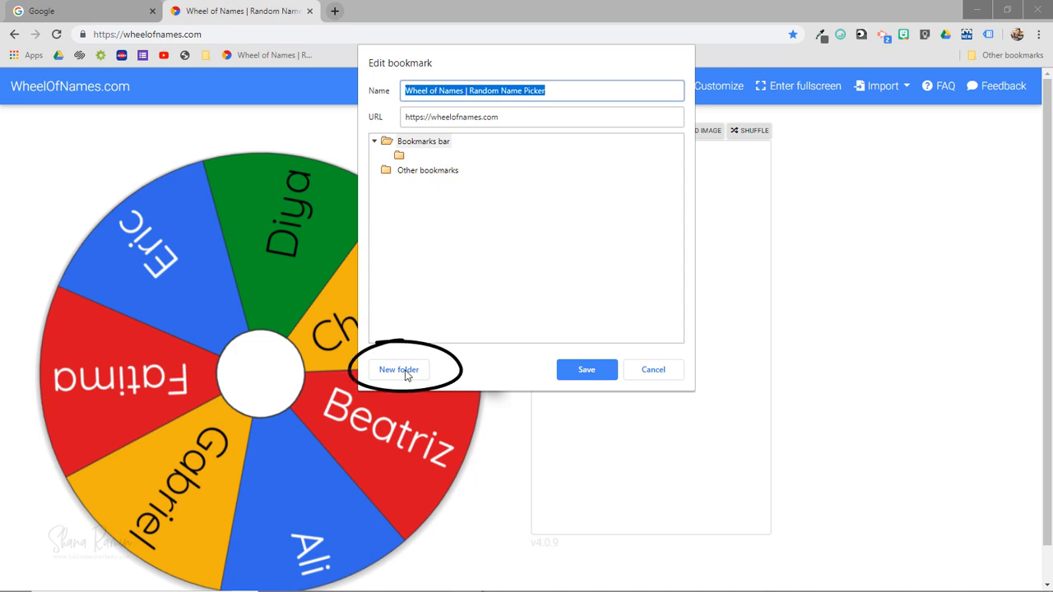
click(399, 369)
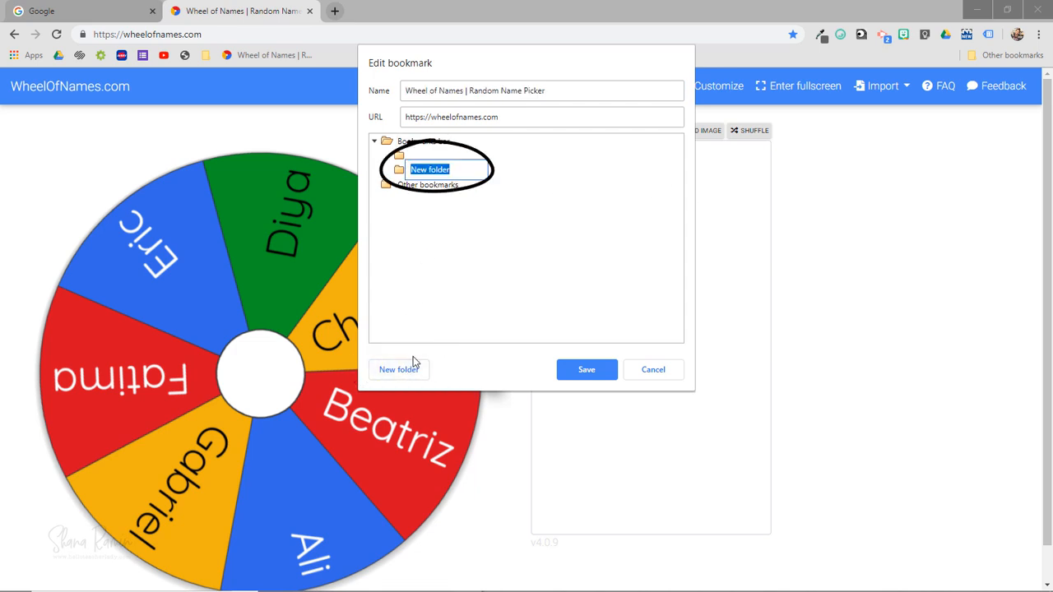
mouse_move(492, 287)
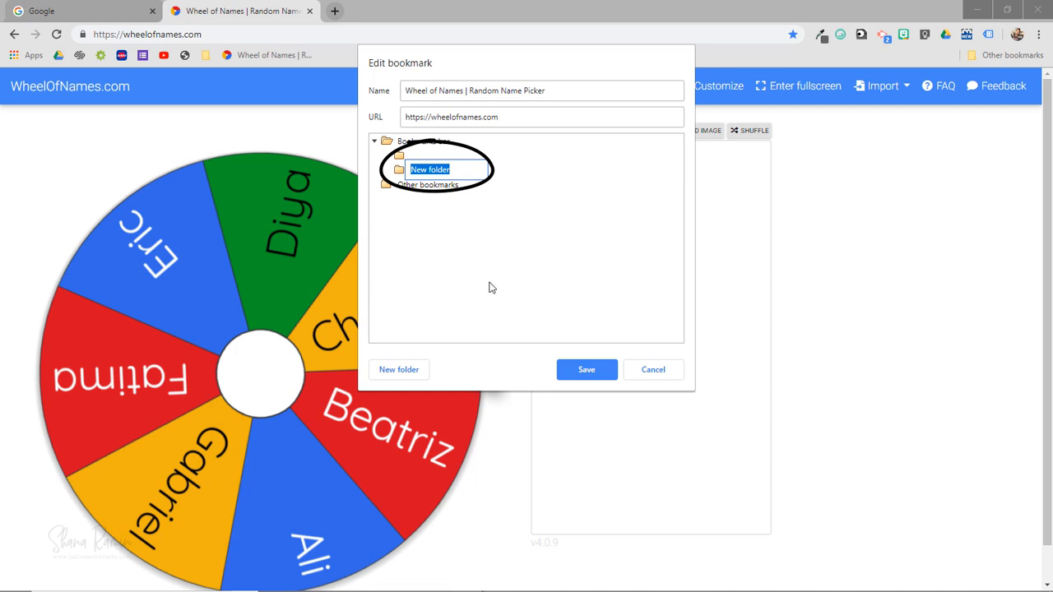
click(586, 370)
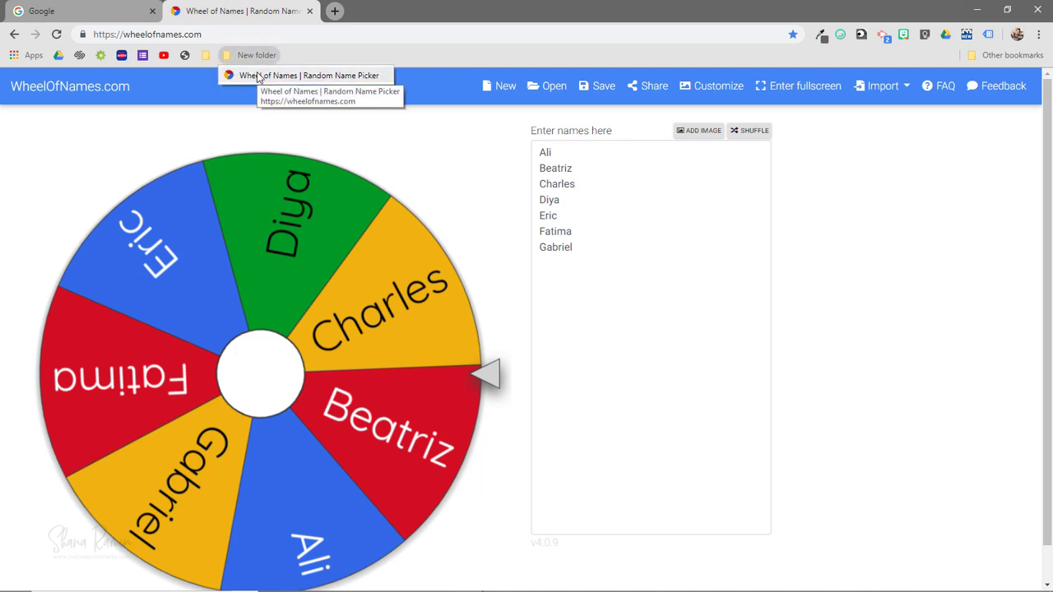
mouse_move(305, 57)
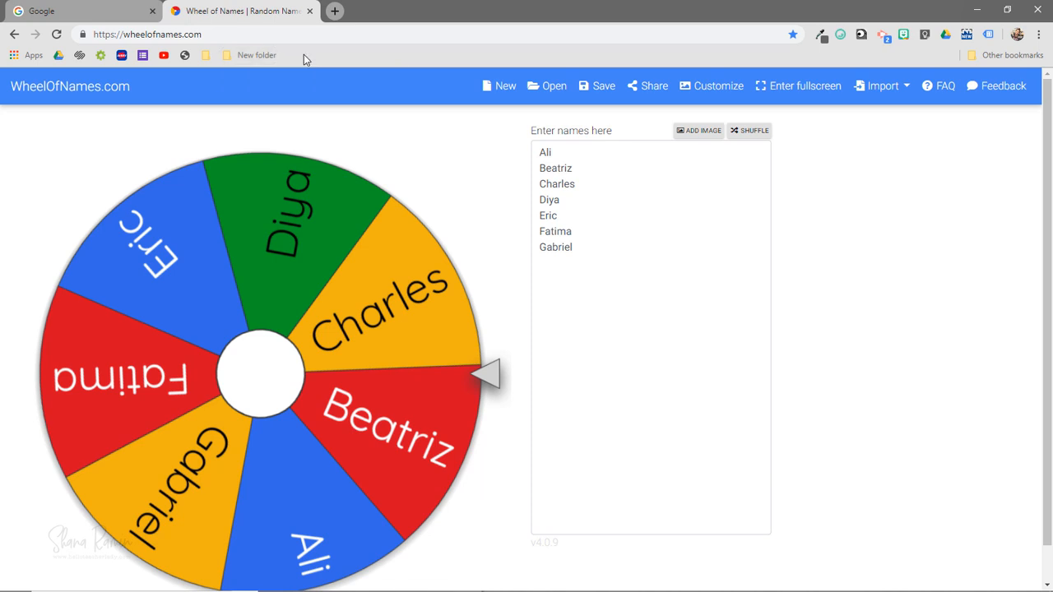
mouse_move(184, 55)
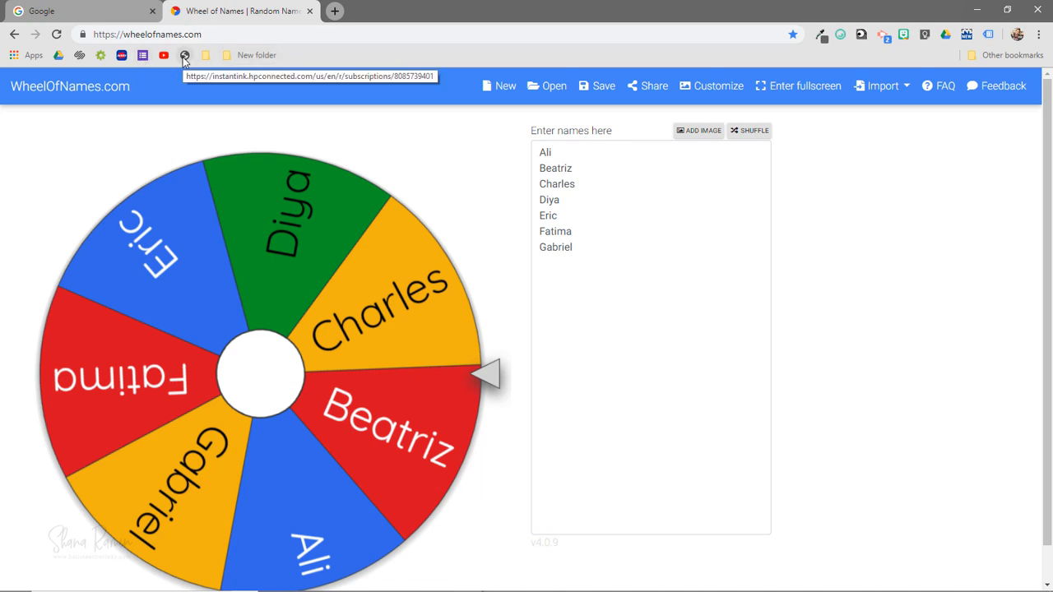
mouse_move(239, 64)
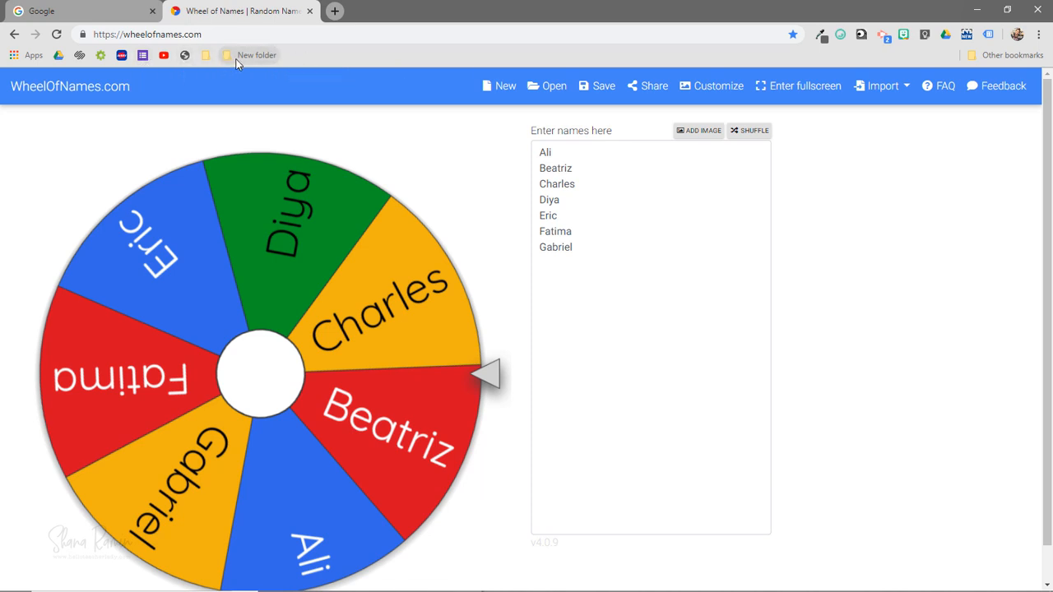
- Switch to the Google tab and open the bookmarks bar context menu
click(78, 11)
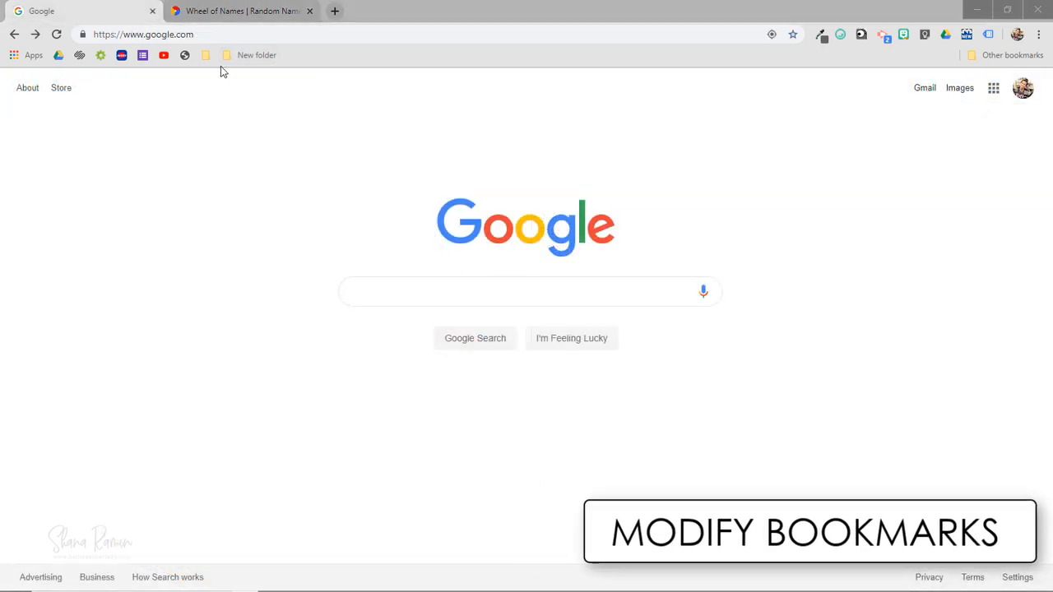
right_click(255, 55)
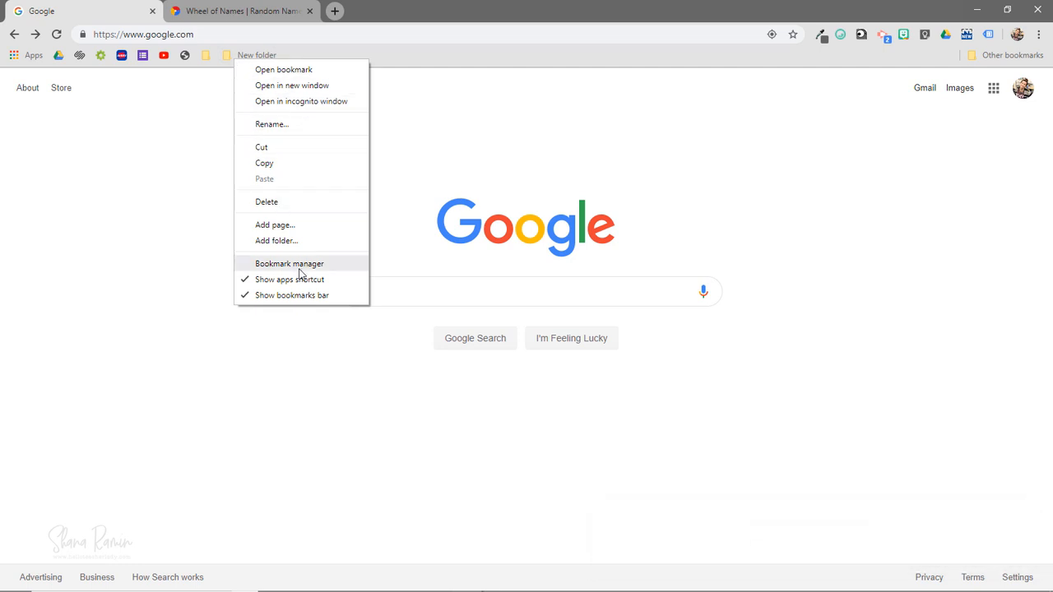
- Open Bookmark manager, view the Bookmarks bar folder, and check Google Drive's options
click(289, 263)
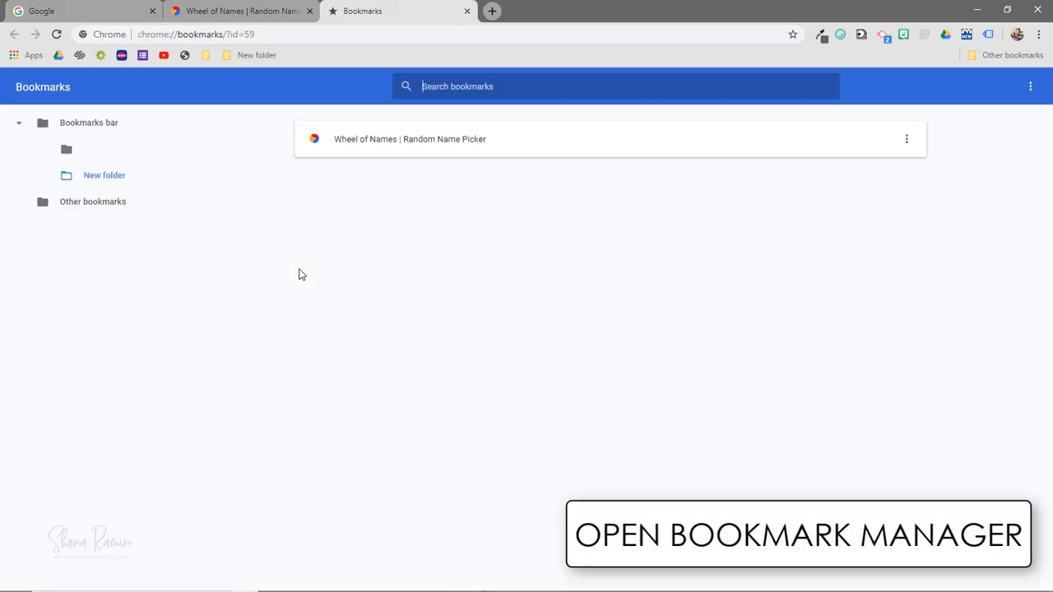
mouse_move(94, 156)
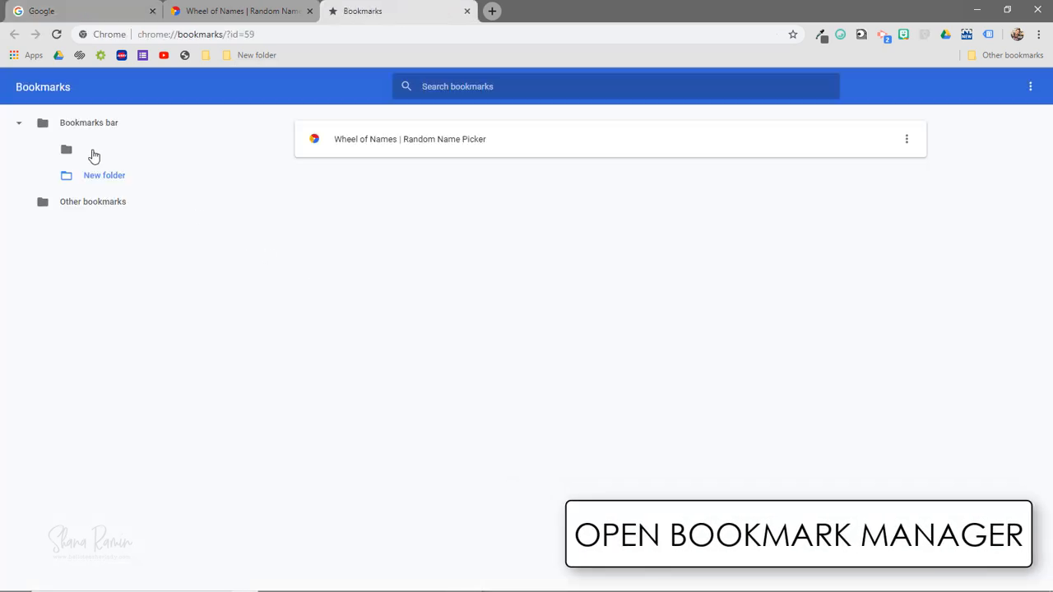
click(88, 123)
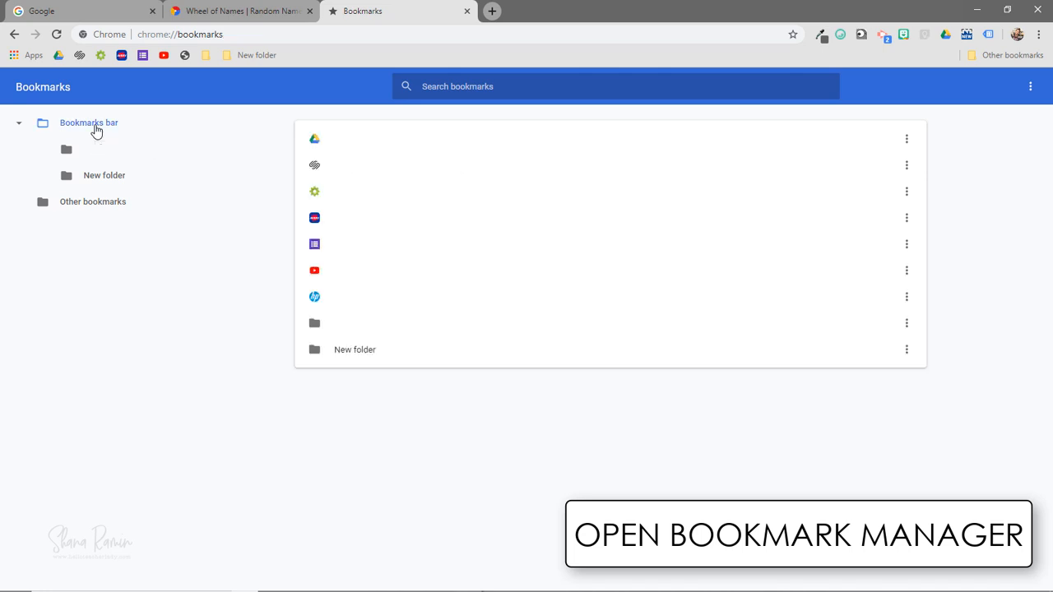
mouse_move(775, 377)
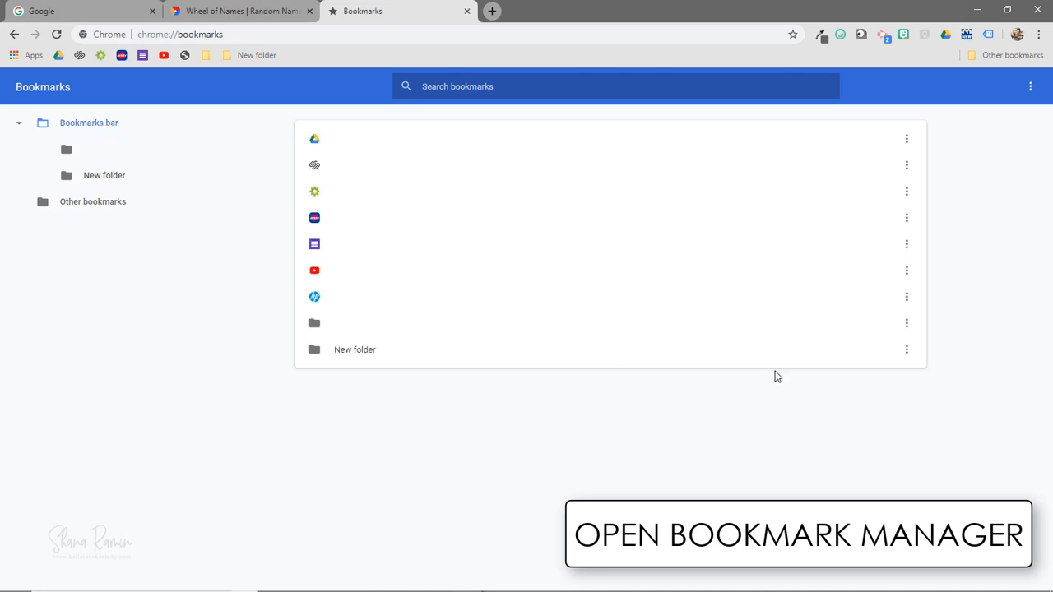
click(906, 139)
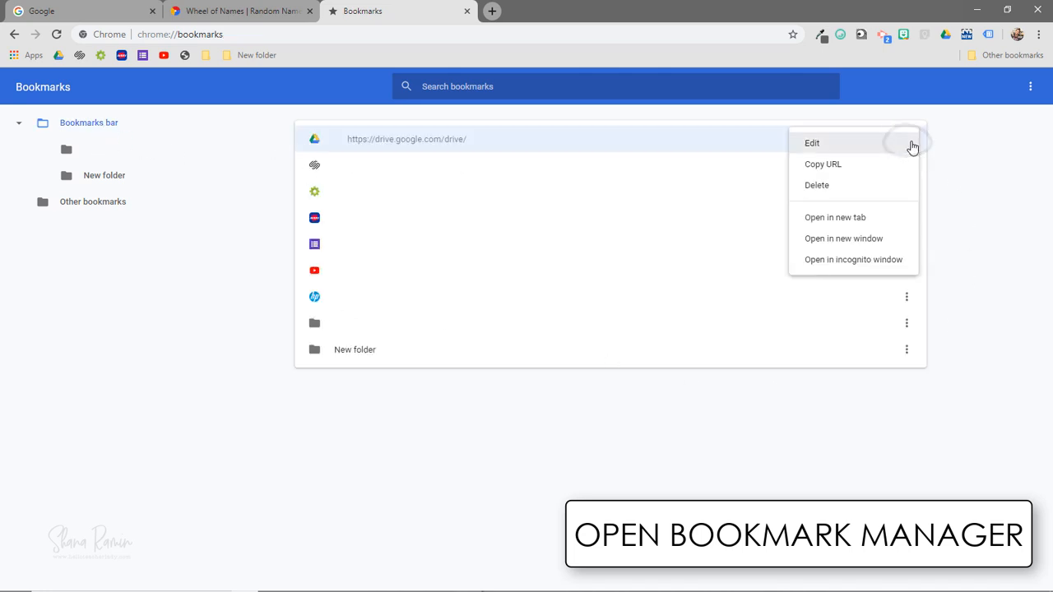
mouse_move(882, 260)
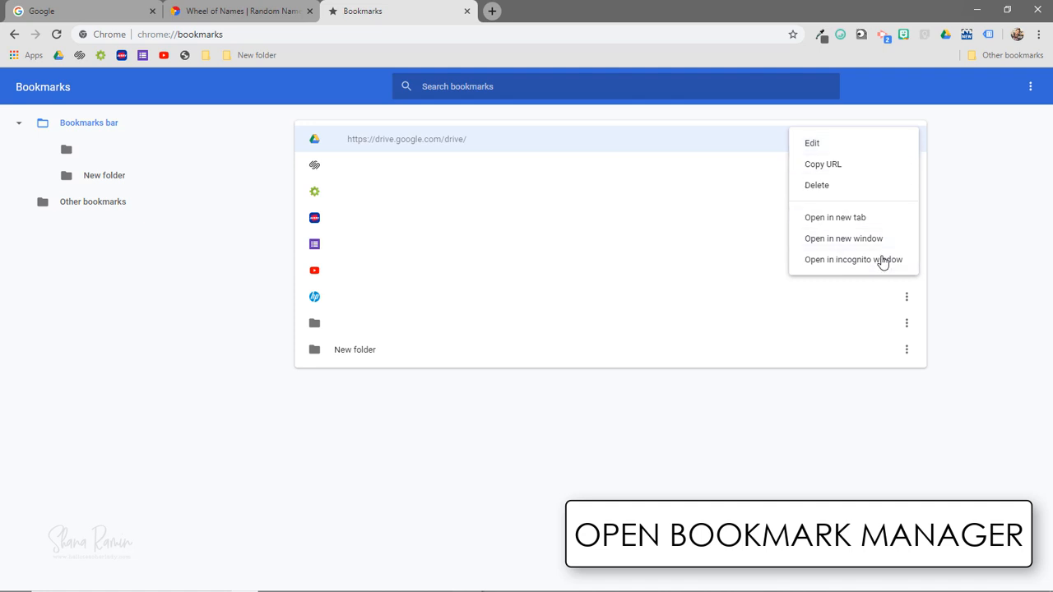
click(131, 219)
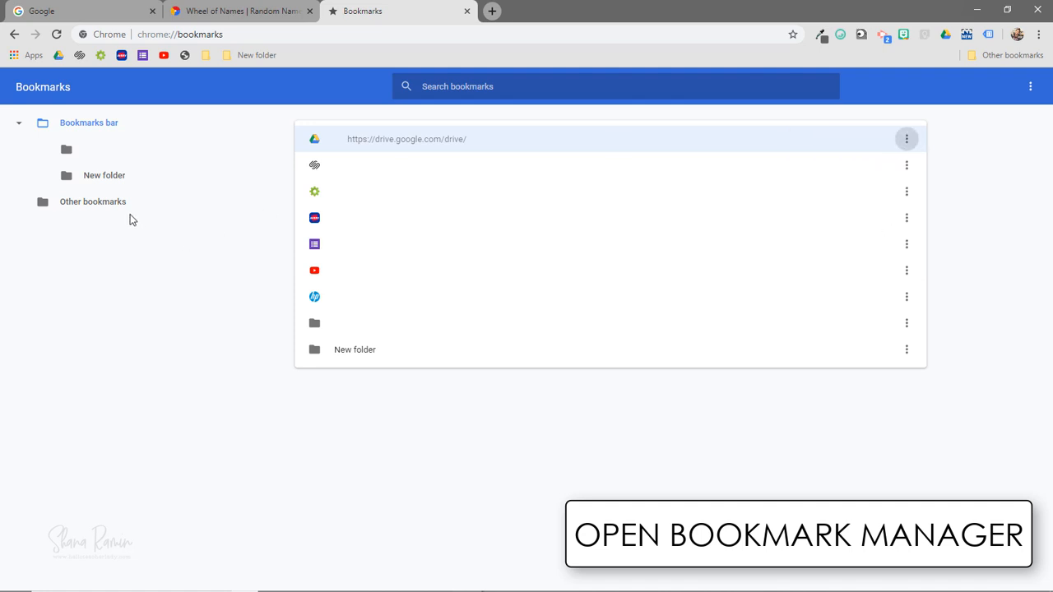
mouse_move(966, 190)
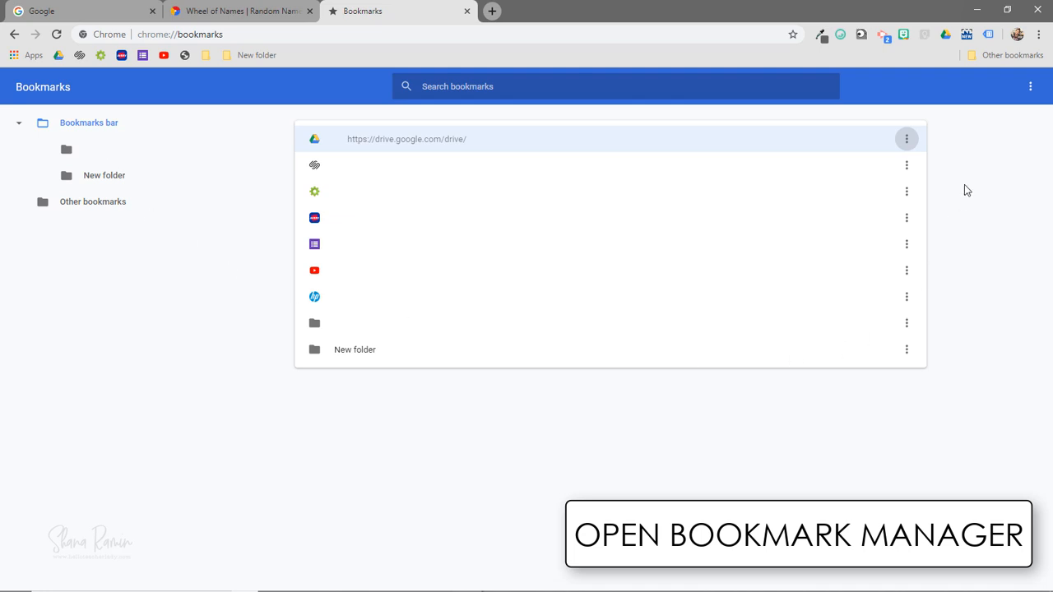
click(1041, 34)
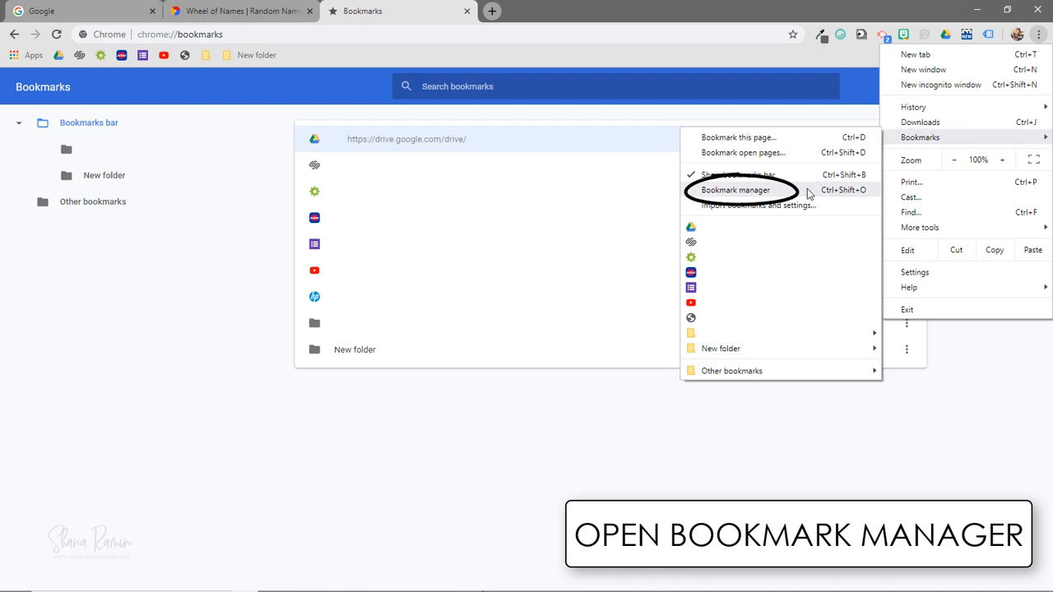
- Choose Bookmark manager from the Chrome menu's Bookmarks submenu
click(737, 190)
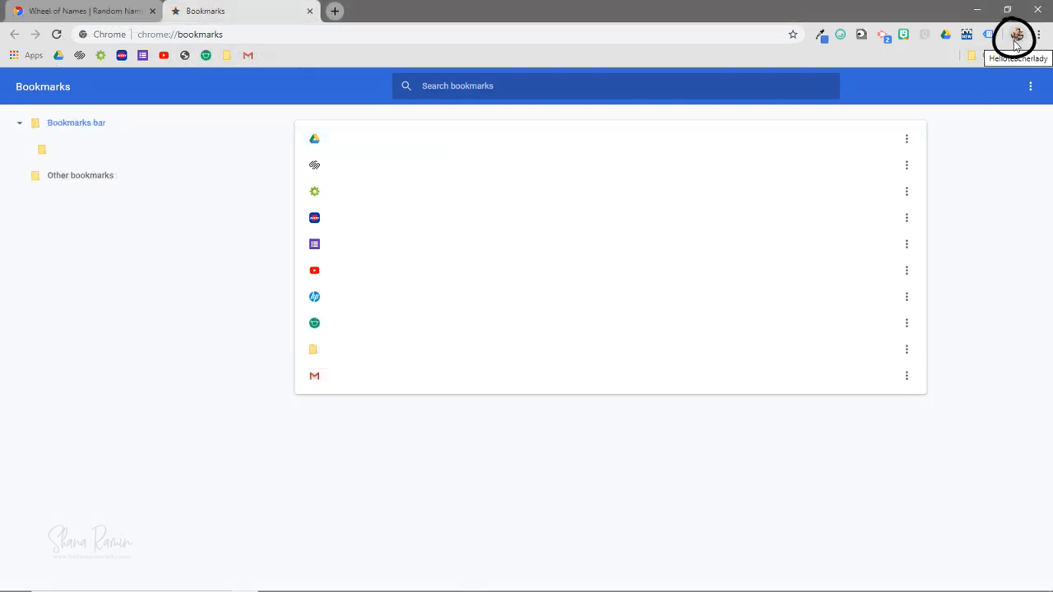
- Open the profile avatar menu to see the account's sync status
click(1014, 34)
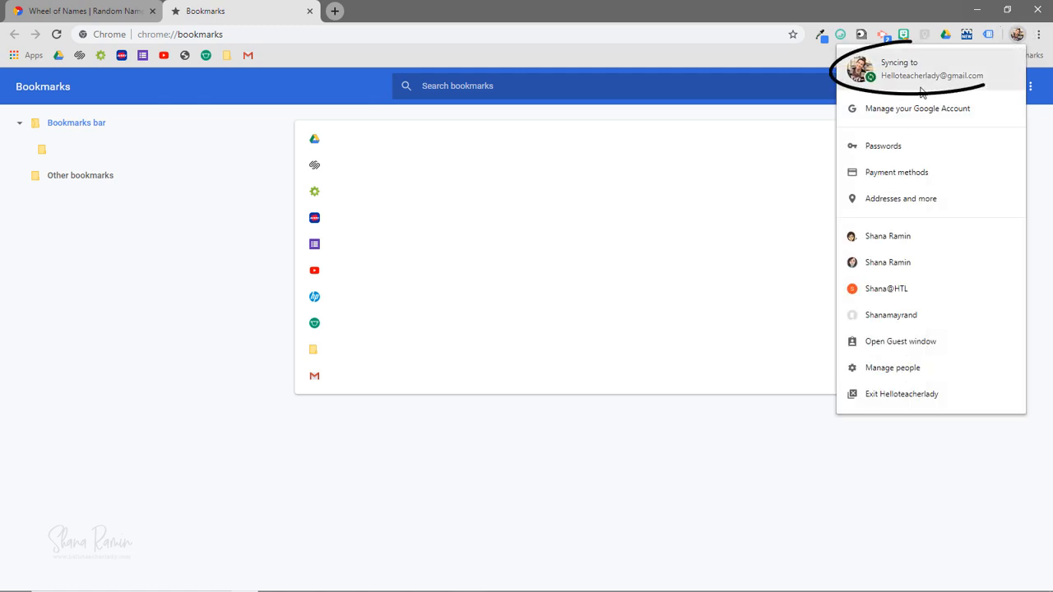